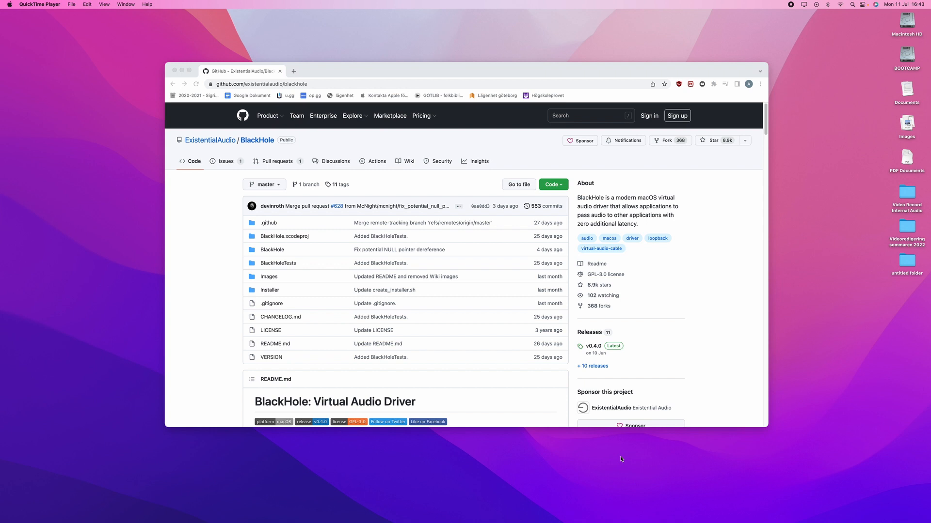
mouse_move(489, 292)
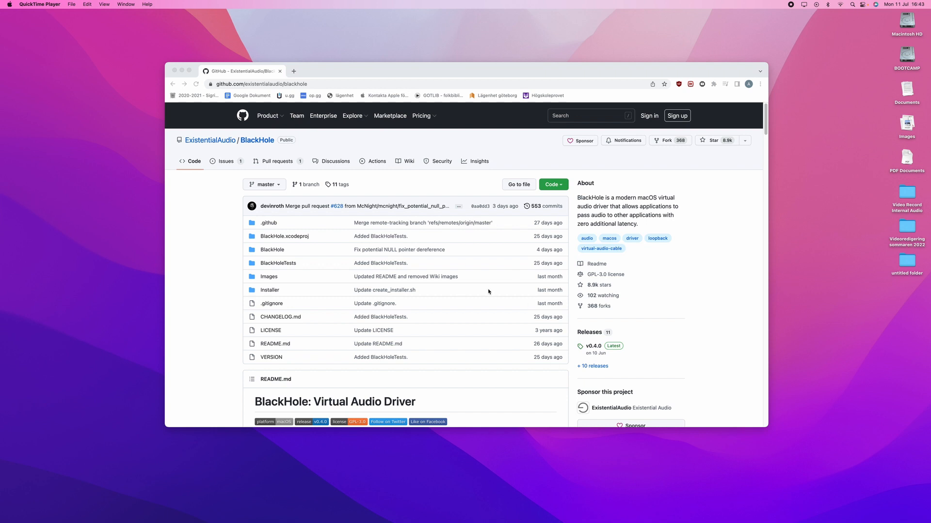
Step: Scroll the BlackHole repository page down to the README's Download Installer link
scroll("down", 3)
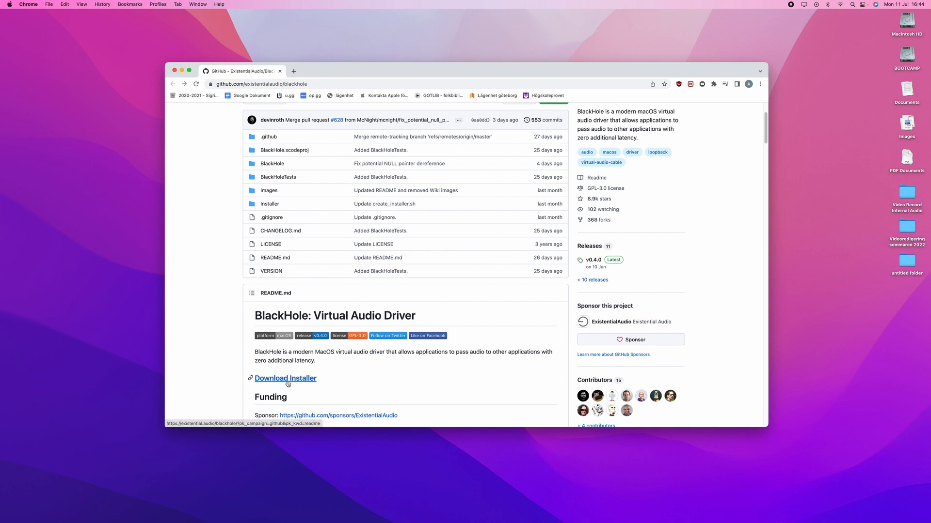
Step: Submit the email on existential.audio's download form, reaching the Check Your Email page
left_click(285, 379)
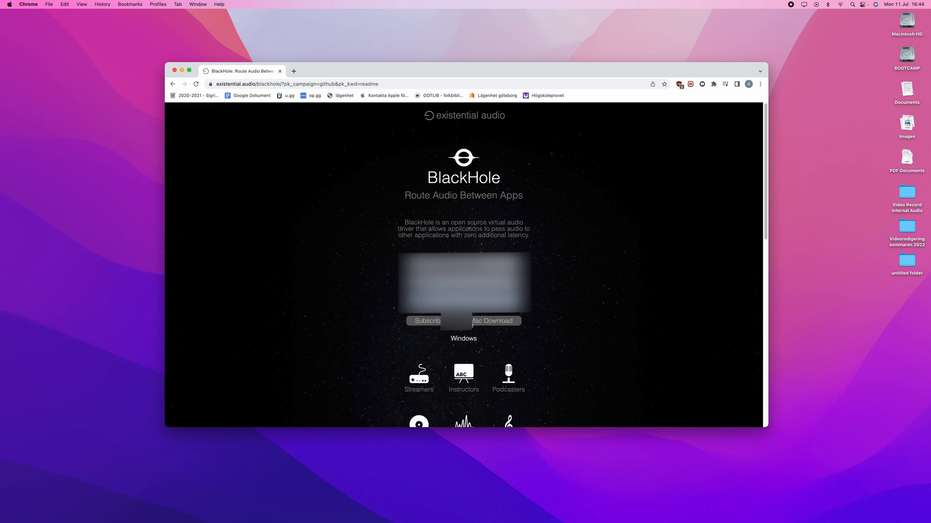
left_click(196, 83)
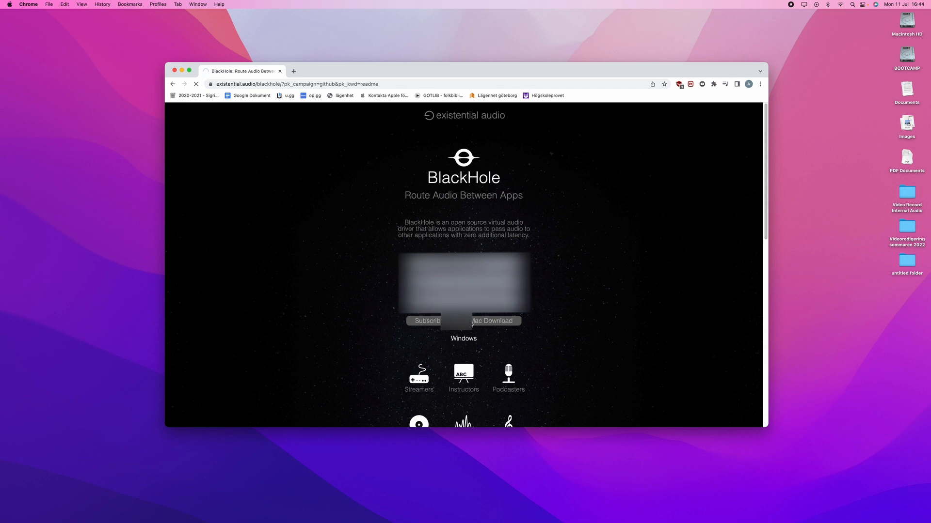
left_click(427, 321)
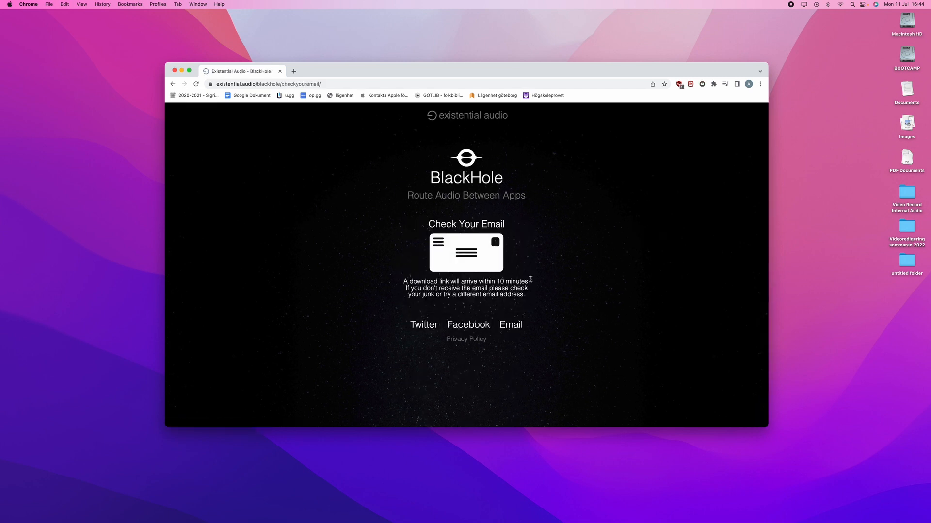
mouse_move(549, 303)
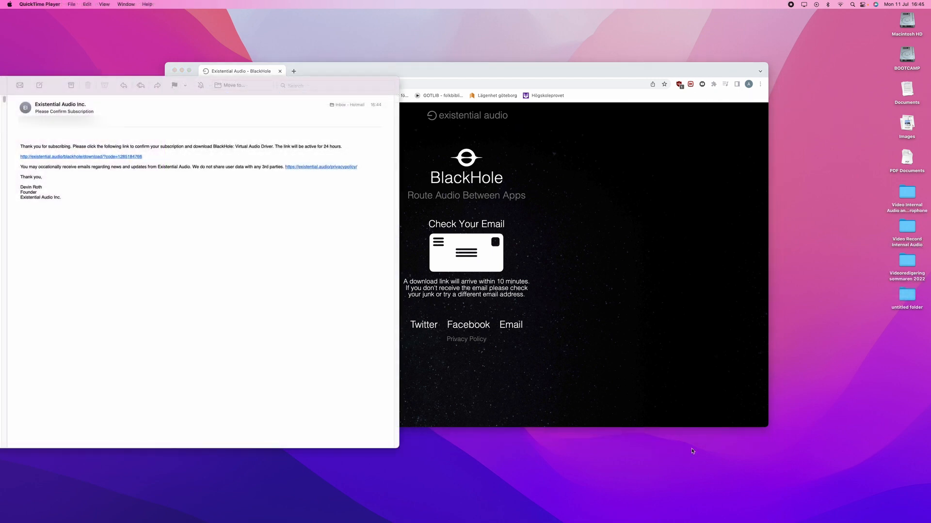
mouse_move(91, 205)
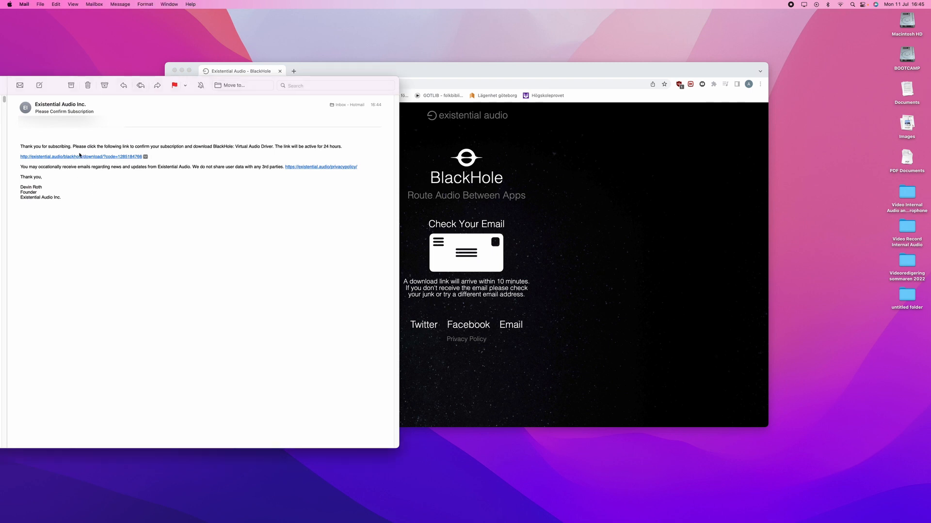
Step: Follow the Existential Audio confirmation email's link to the BlackHole download page
left_click(79, 157)
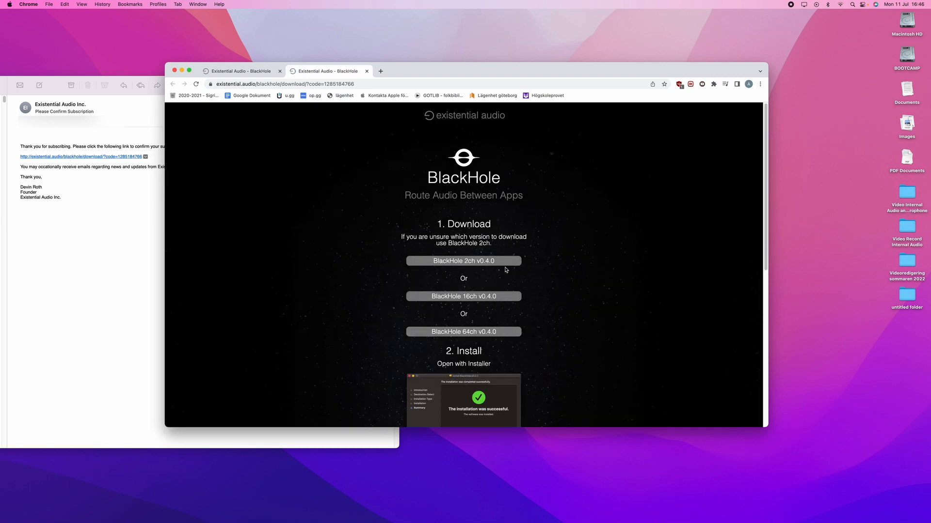
mouse_move(506, 329)
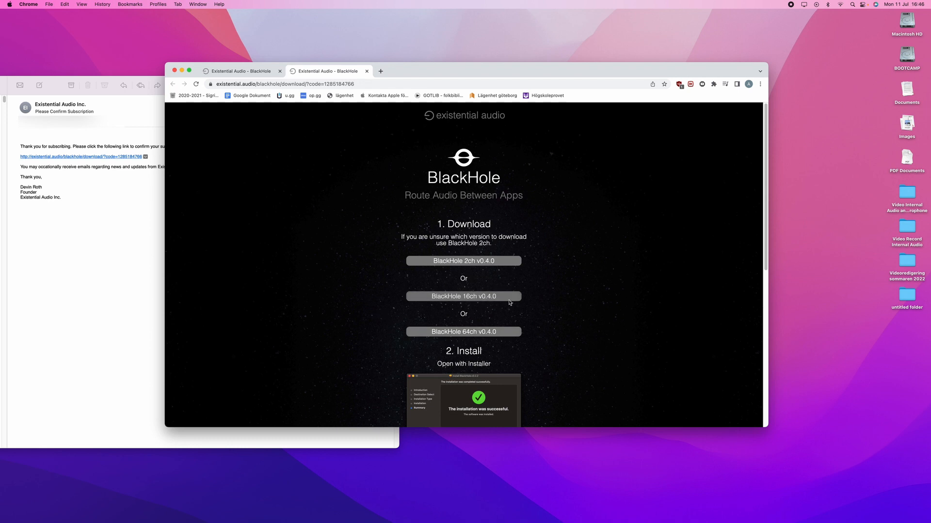
Step: Download the BlackHole 16ch v0.4.0 .pkg and launch it from Chrome's download bar
left_click(463, 297)
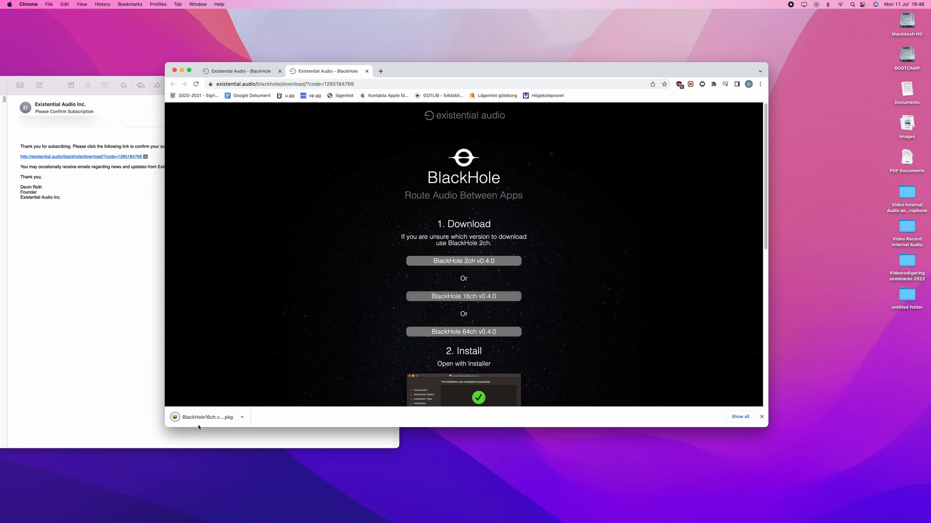
left_click(208, 417)
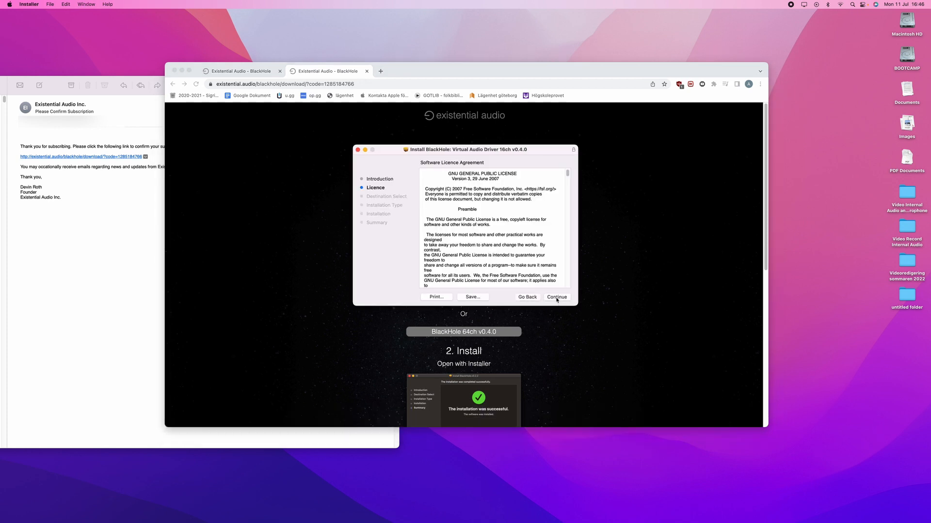
Step: Agree to the licence, install BlackHole 16ch on Macintosh HD, close and move the package to the Bin
left_click(556, 297)
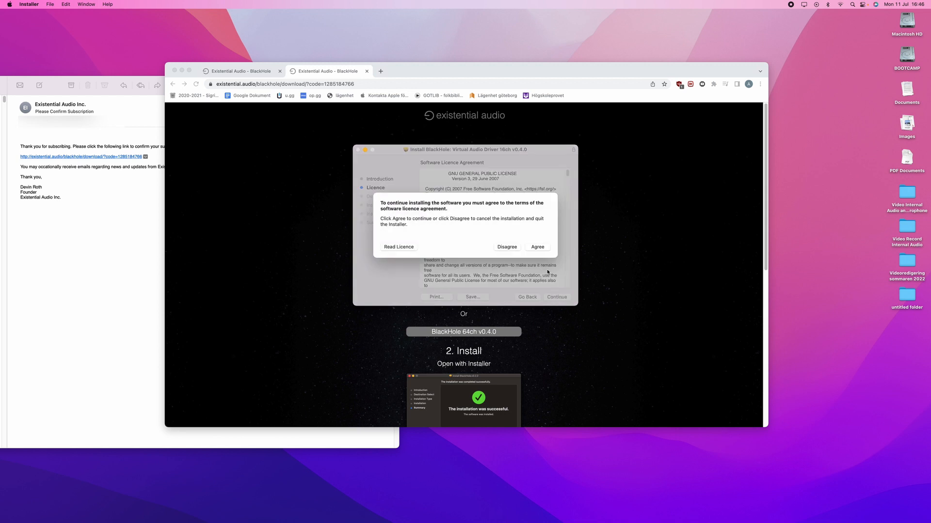
left_click(536, 247)
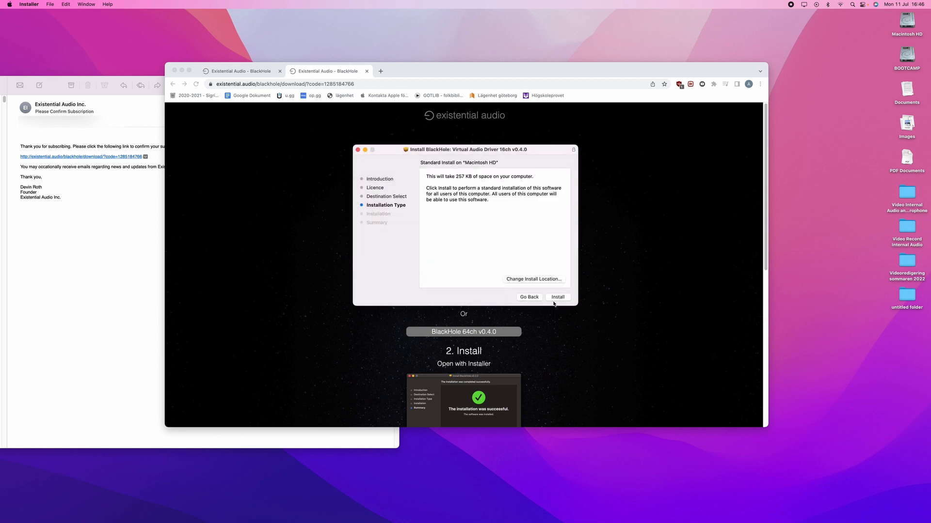
left_click(557, 296)
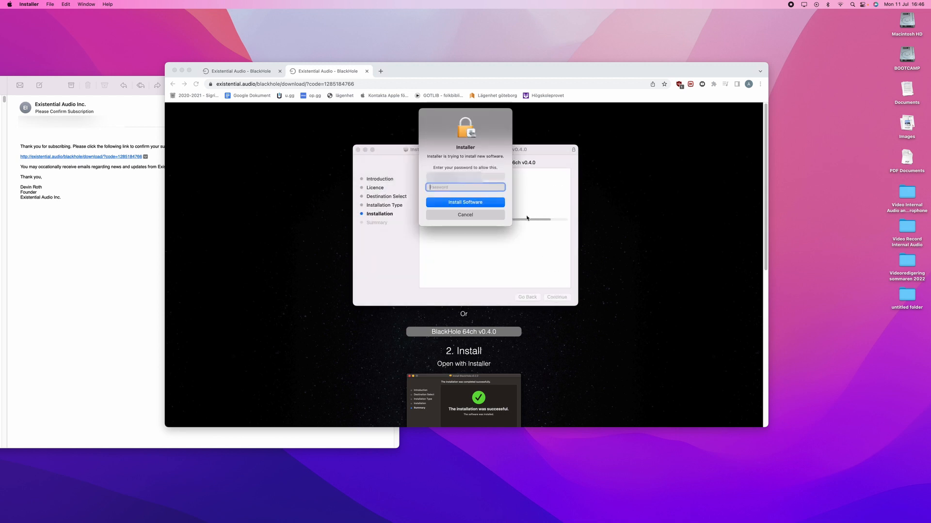
left_click(464, 201)
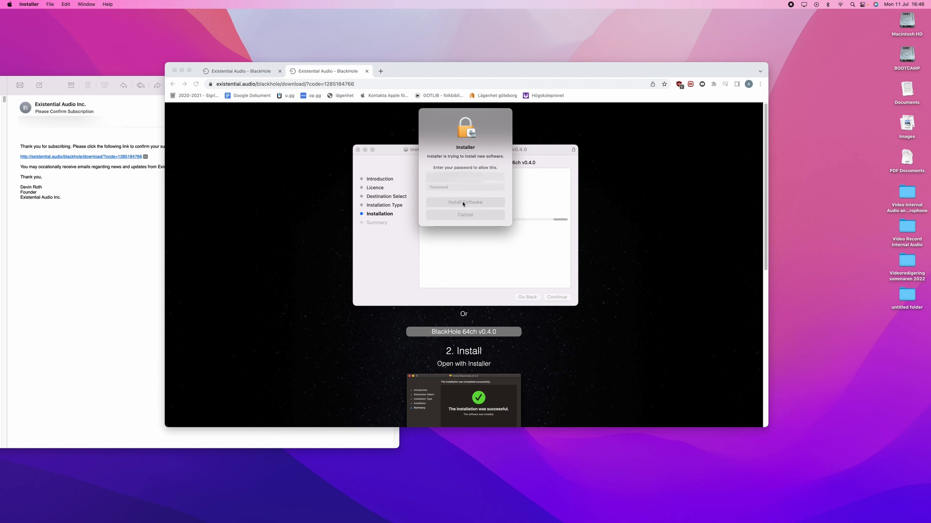
left_click(465, 201)
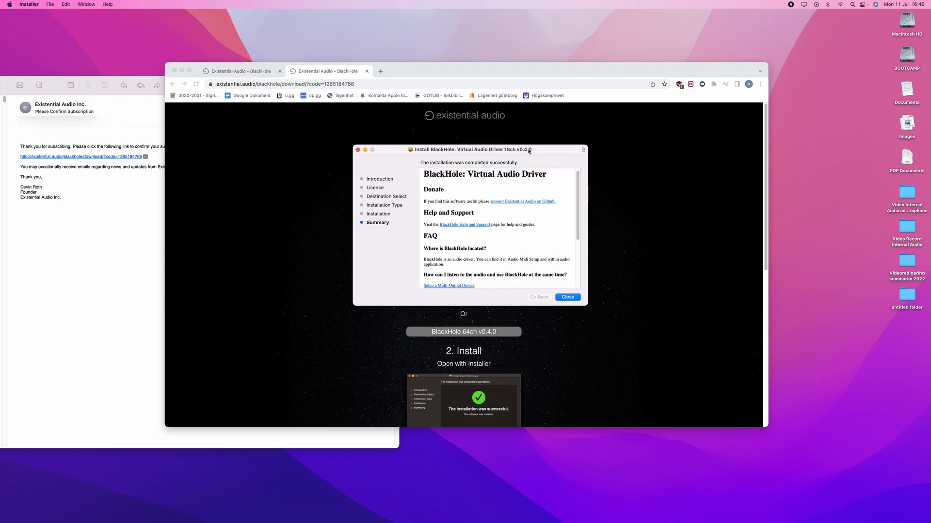
left_click(566, 296)
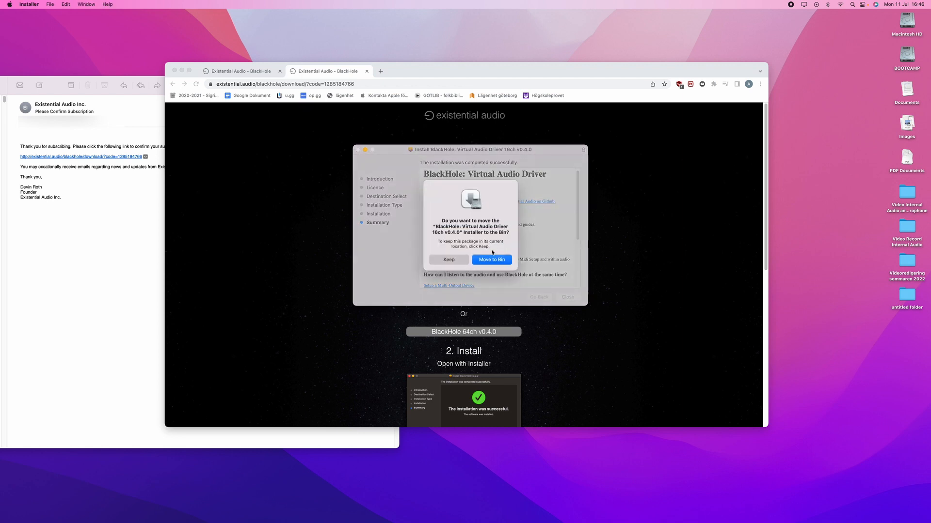
left_click(490, 260)
type("midi")
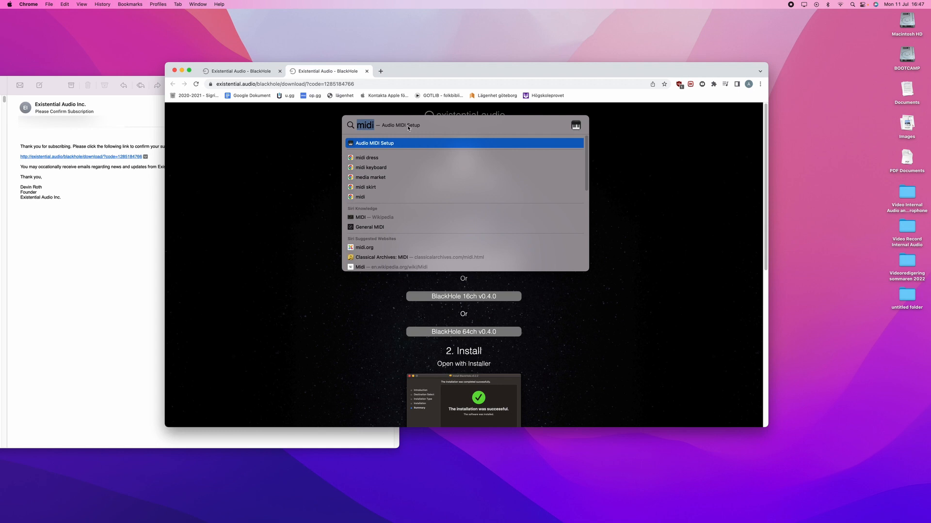
mouse_move(365, 143)
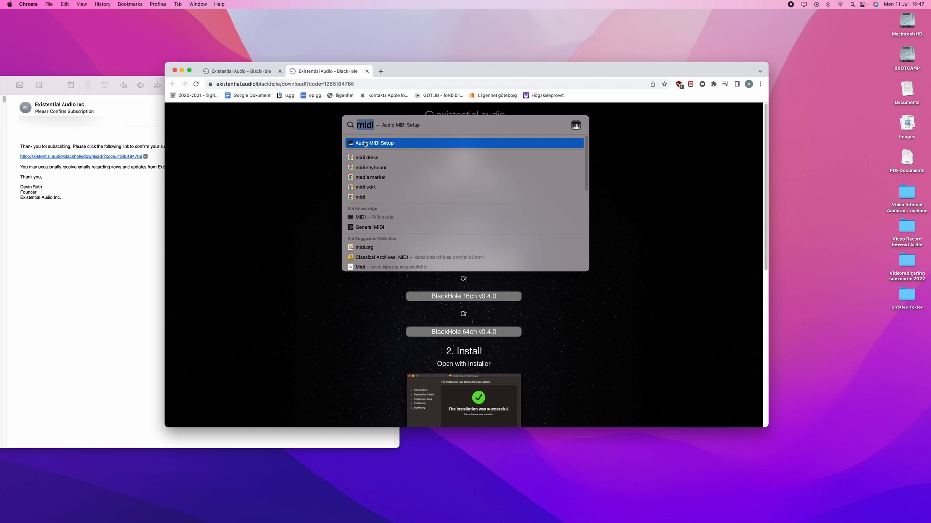
Step: Launch Audio MIDI Setup from the Spotlight results for 'midi'
left_click(374, 143)
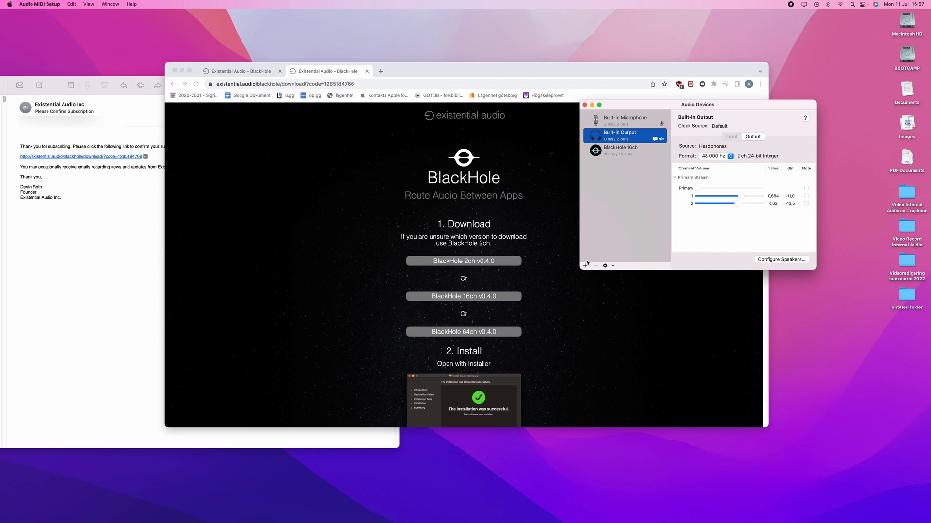
mouse_move(586, 266)
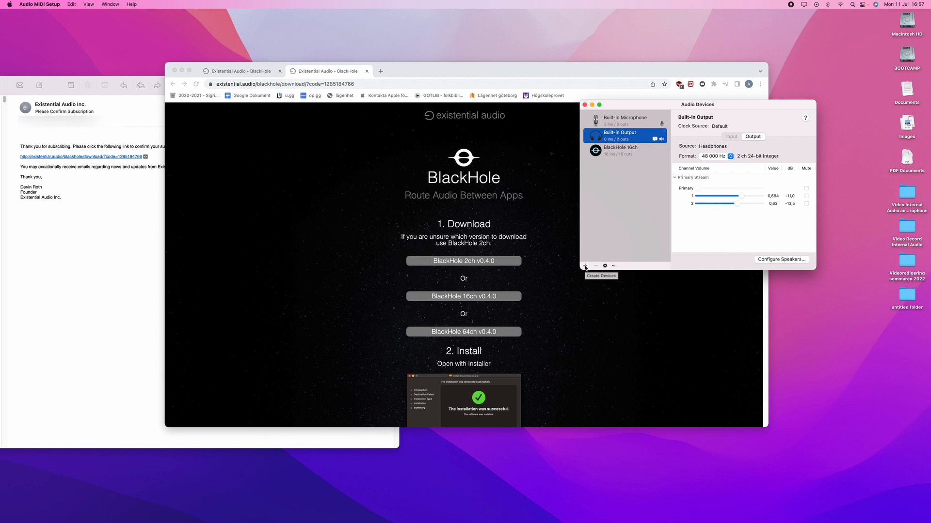
Step: Create an aggregate device and name it 'Quicktime Player Input'
left_click(585, 265)
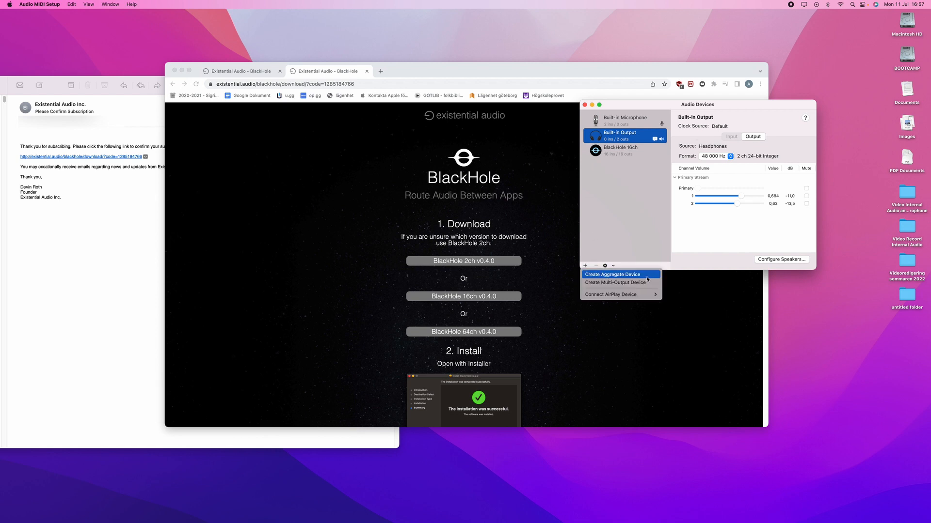
left_click(611, 274)
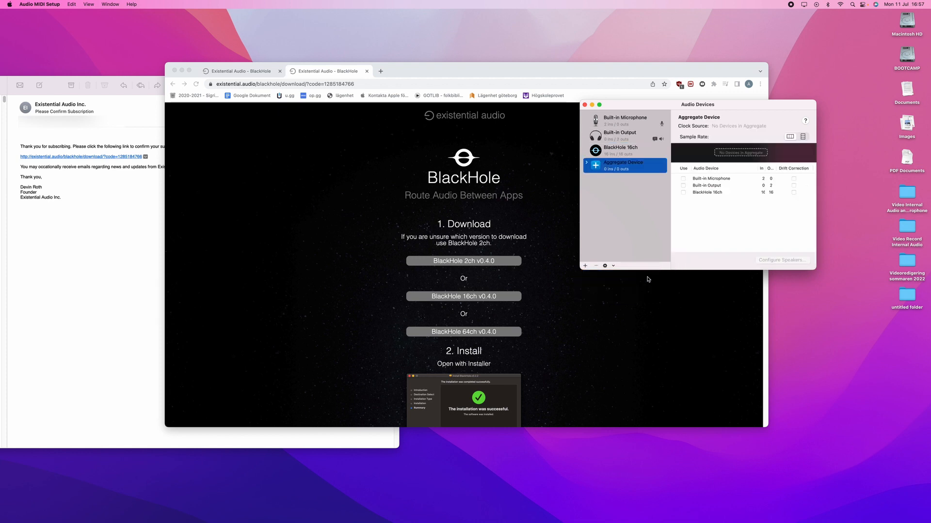
double_click(622, 163)
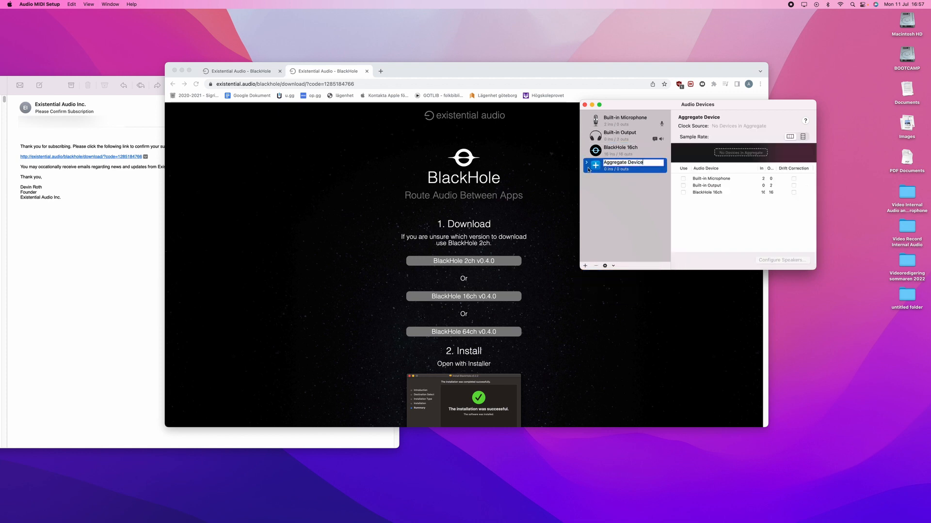
type("Quicktime Player Inp")
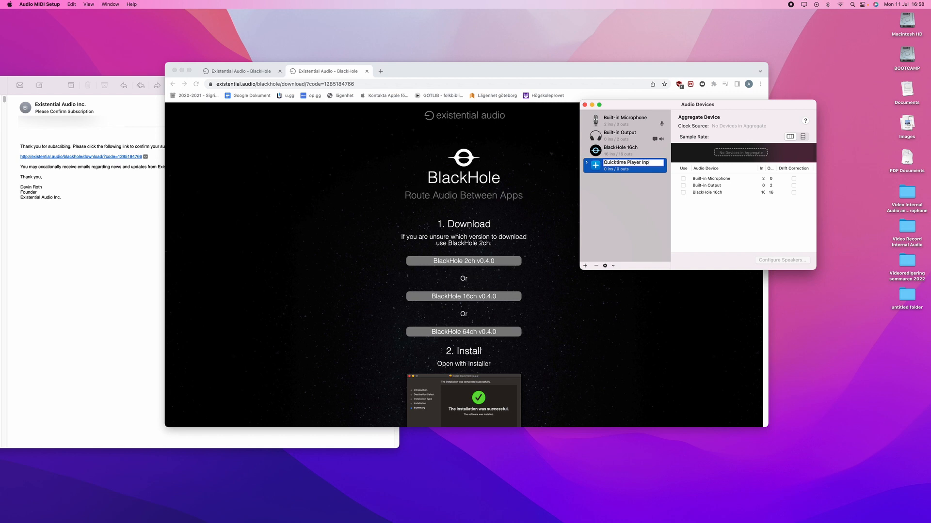
type("ut")
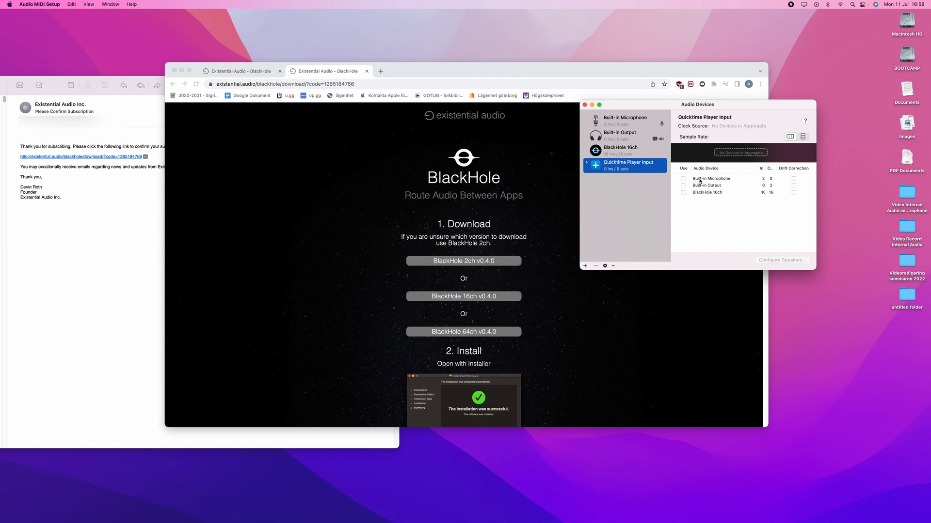
mouse_move(683, 196)
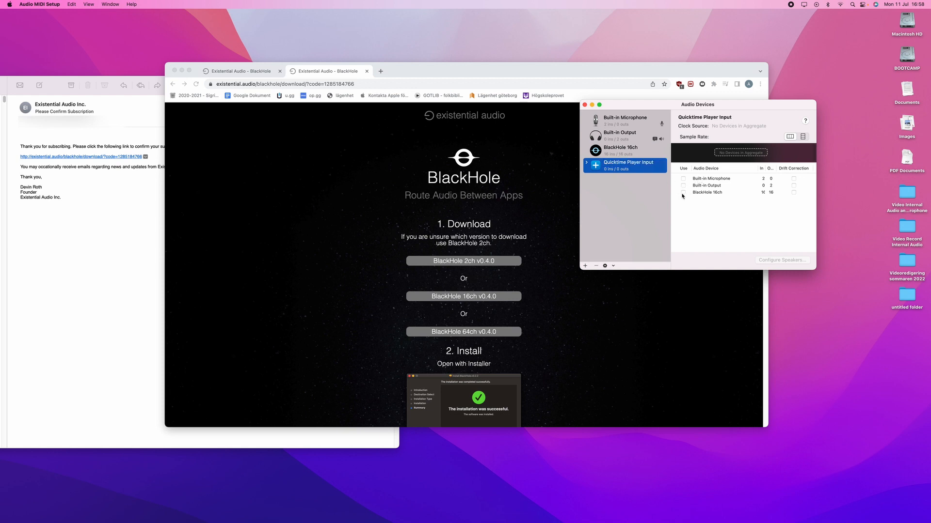
Step: Include BlackHole 16ch and Built-in Microphone, with Built-in Microphone as clock source
left_click(683, 207)
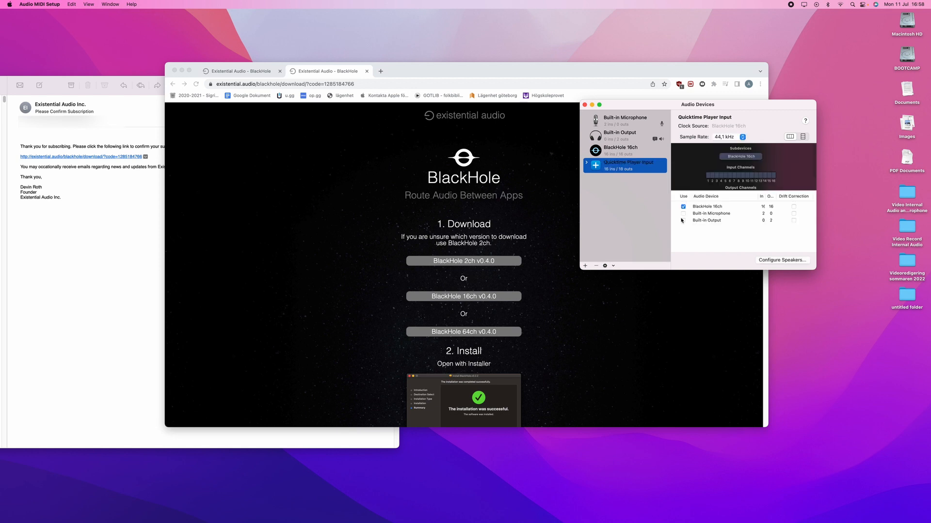
mouse_move(684, 217)
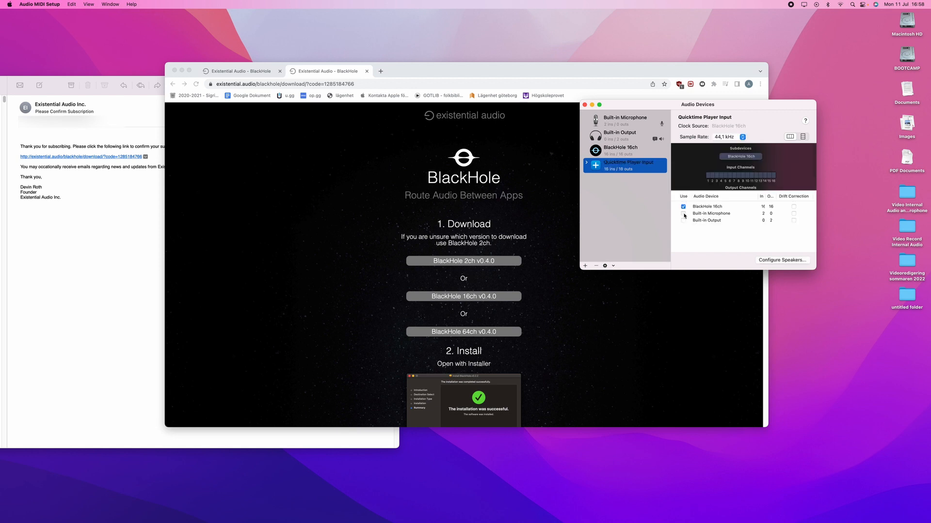
left_click(682, 213)
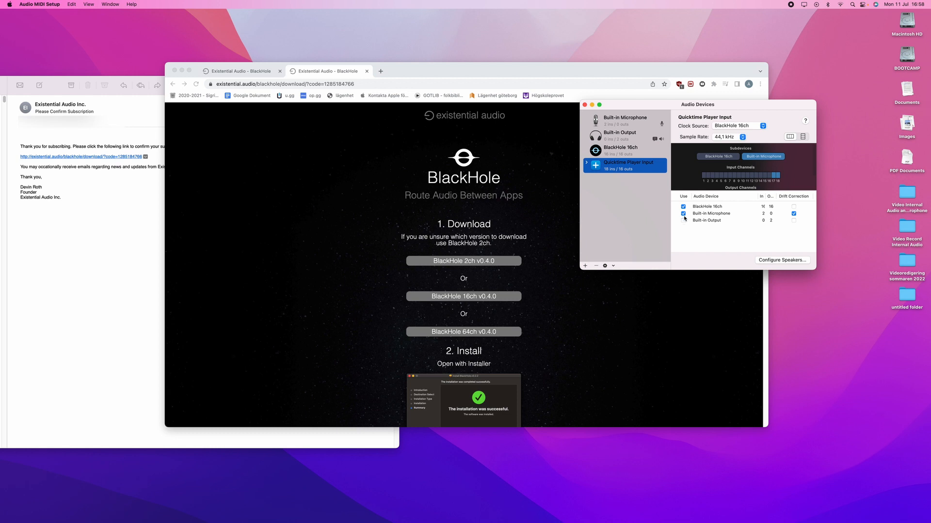
left_click(683, 220)
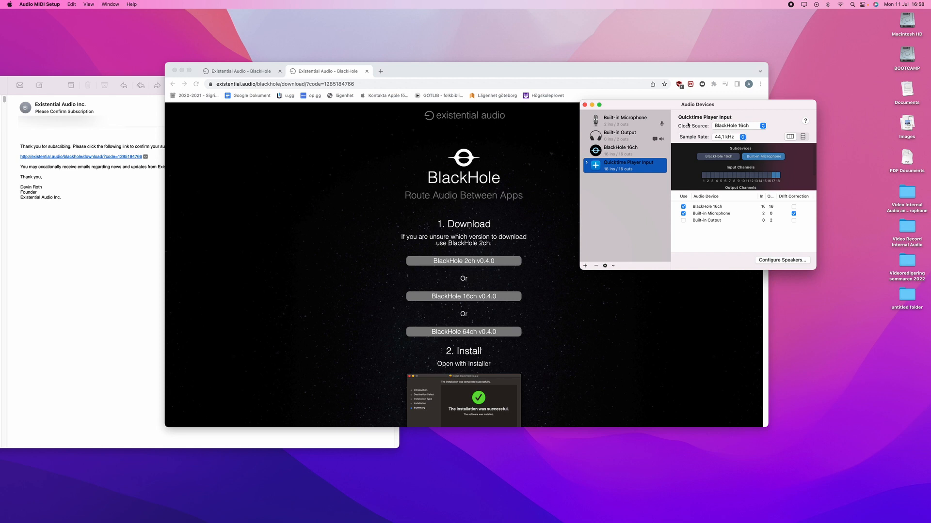
left_click(738, 126)
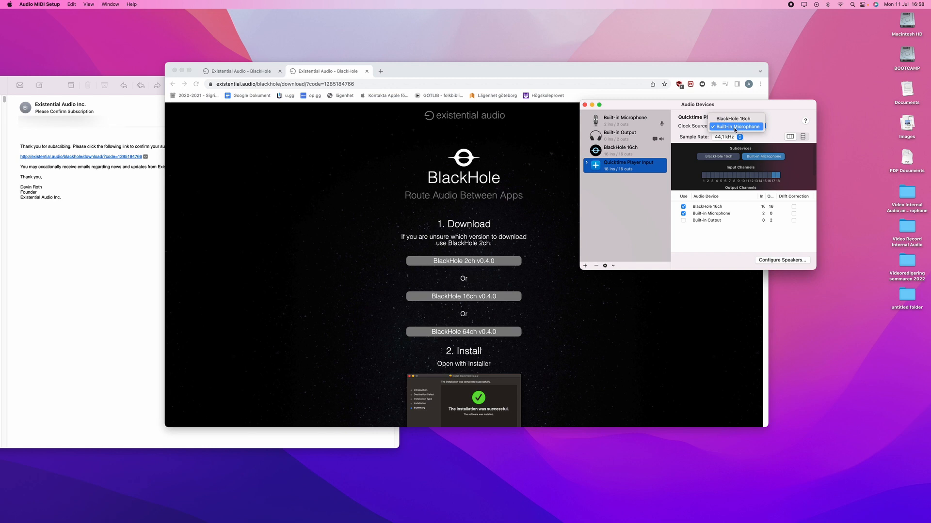
left_click(736, 126)
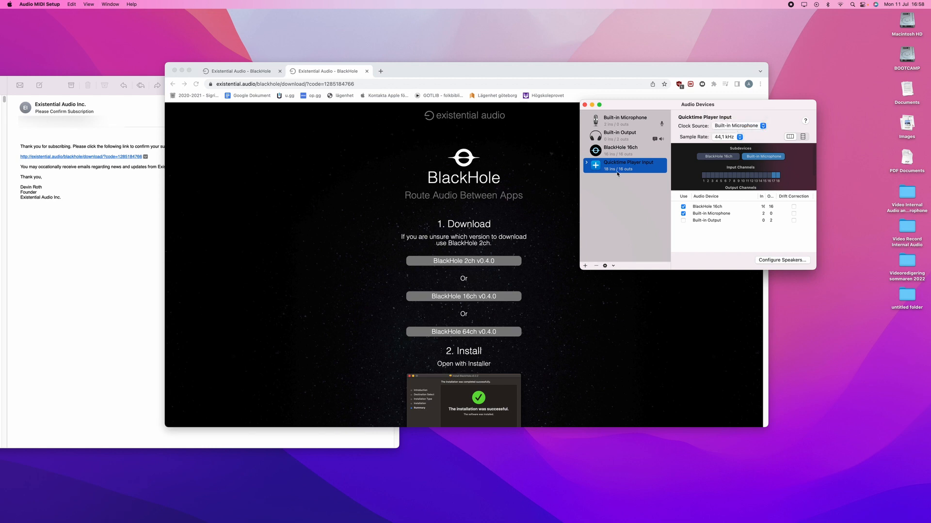
mouse_move(584, 265)
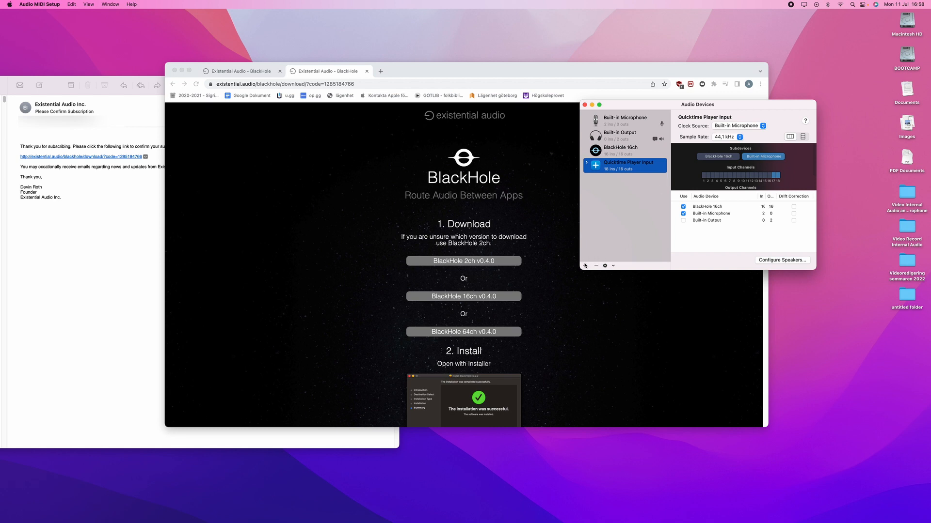
mouse_move(585, 266)
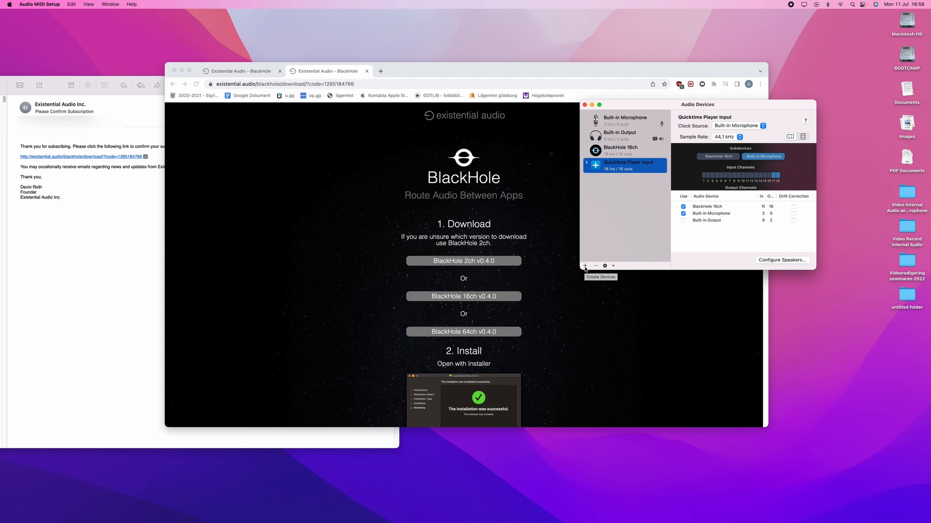
Step: Create a multi-output device and name it 'Screen Record W/Audio'
left_click(584, 265)
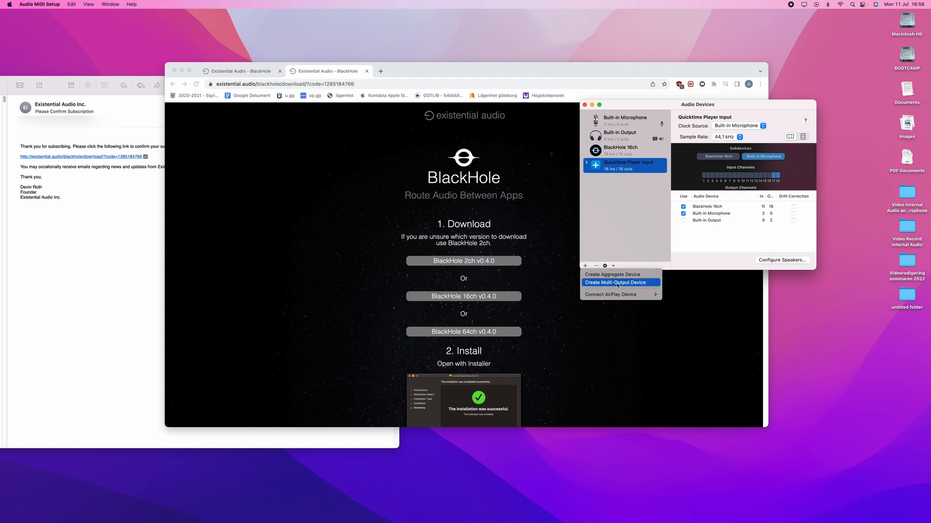
left_click(610, 282)
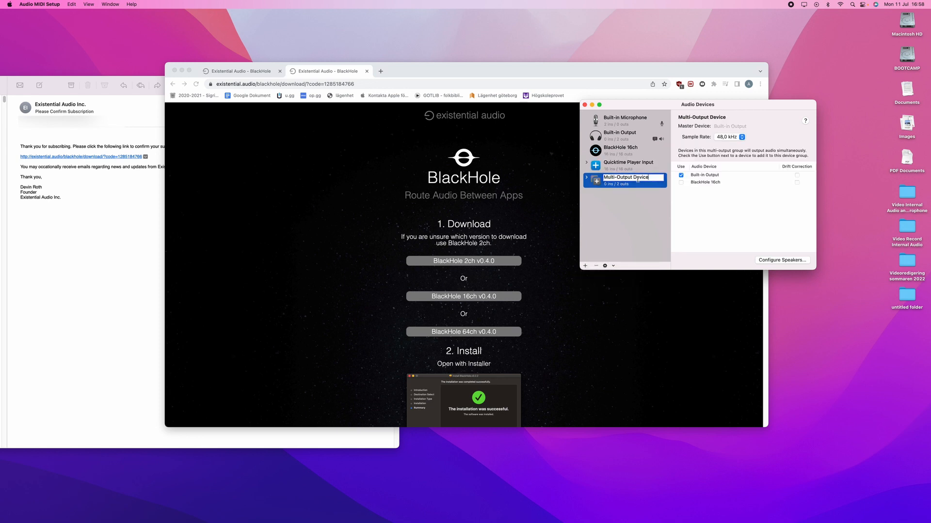
type("So")
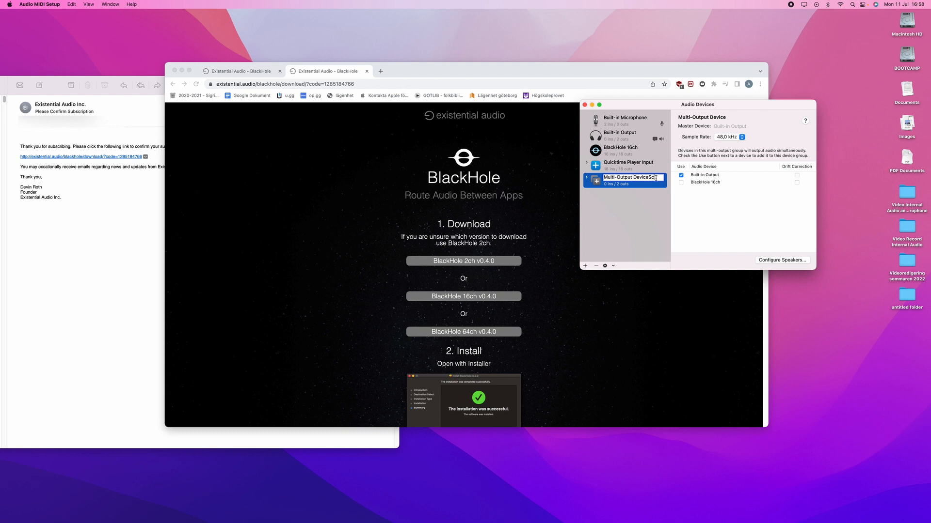
type("Screen Record W/Audio")
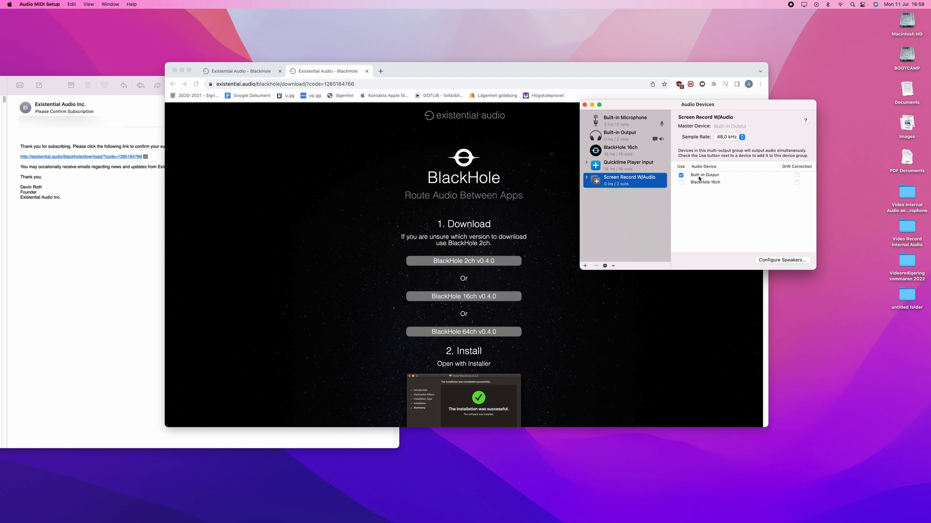
mouse_move(680, 185)
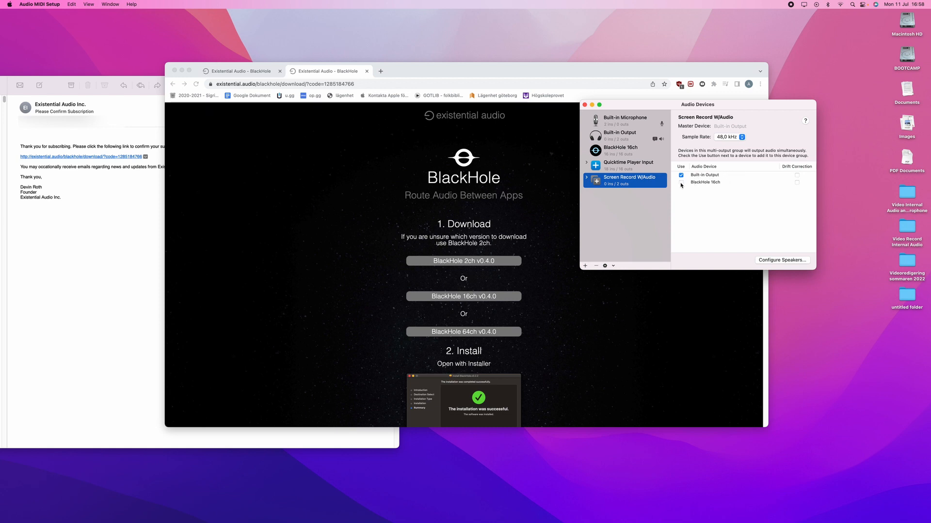
Step: Add BlackHole 16ch alongside Built-in Output, keeping Built-in Output as master device
left_click(680, 182)
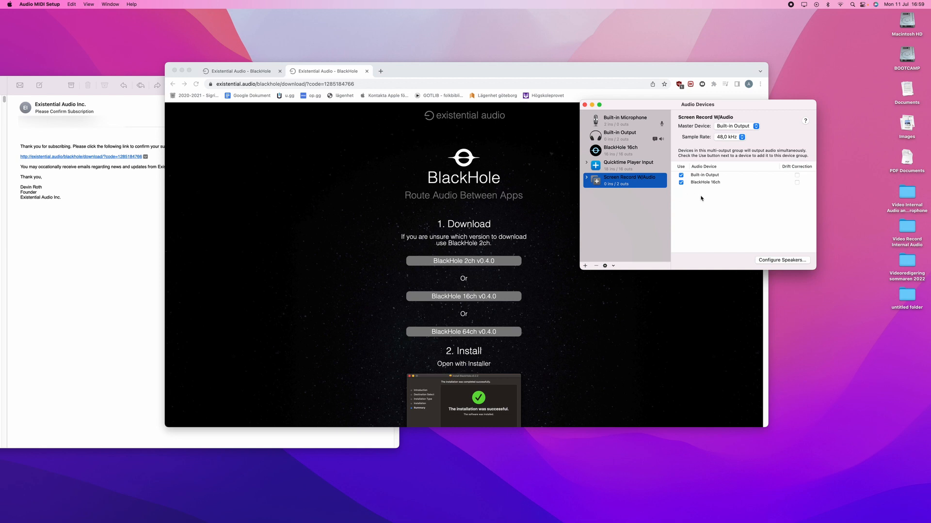
mouse_move(680, 190)
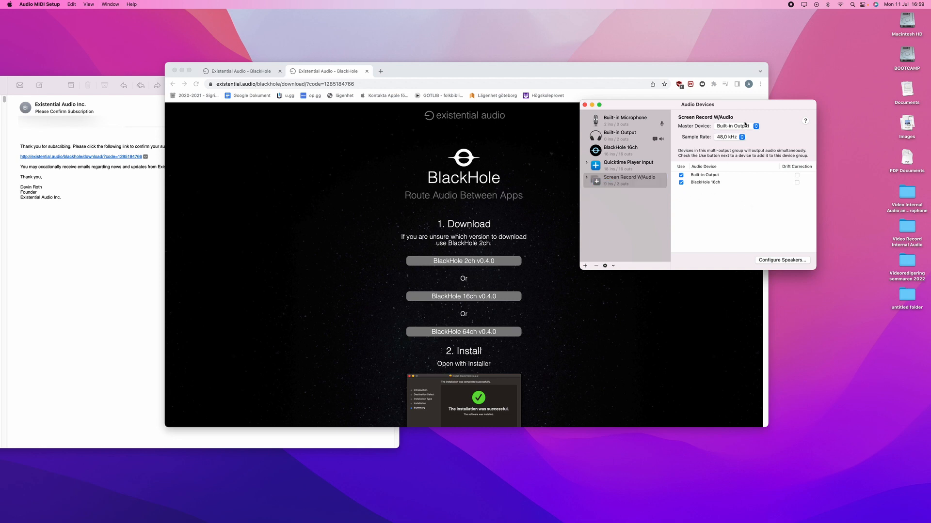
left_click(736, 126)
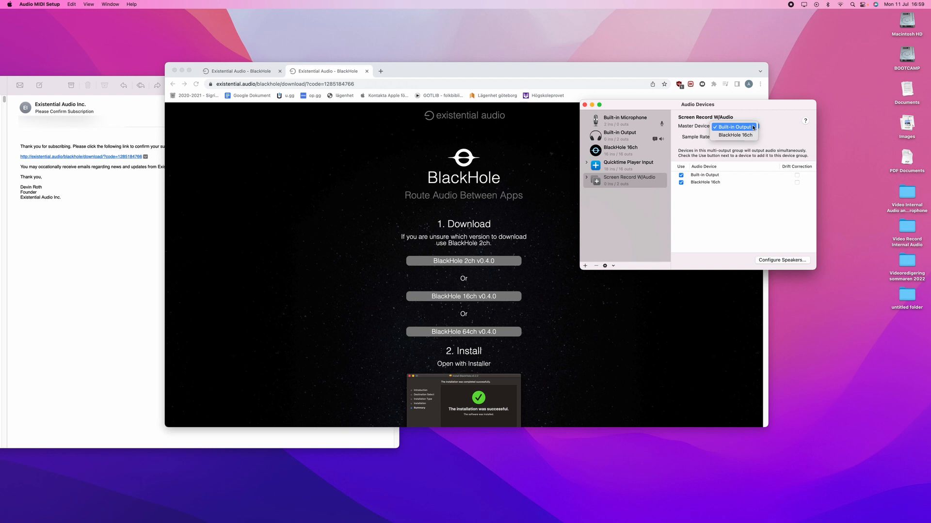
left_click(735, 126)
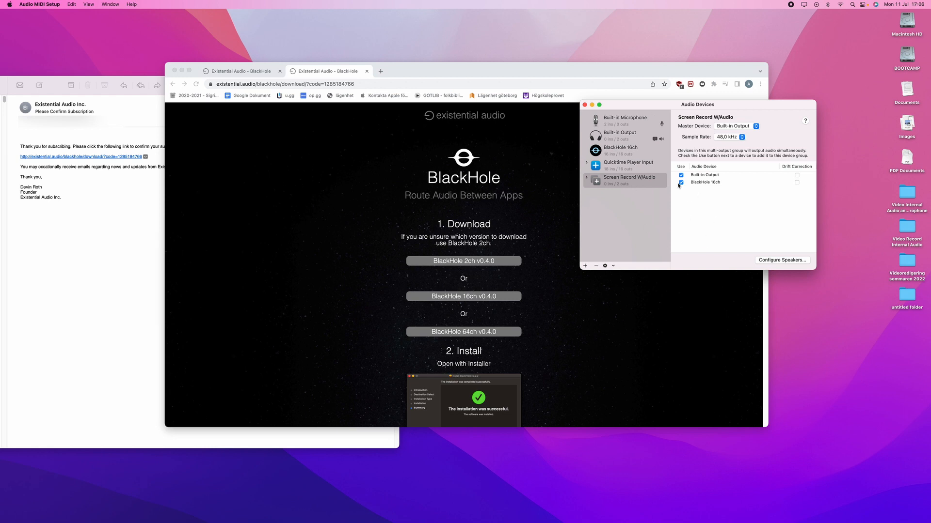
Step: Reach the Sound output device list in System Preferences
left_click(9, 4)
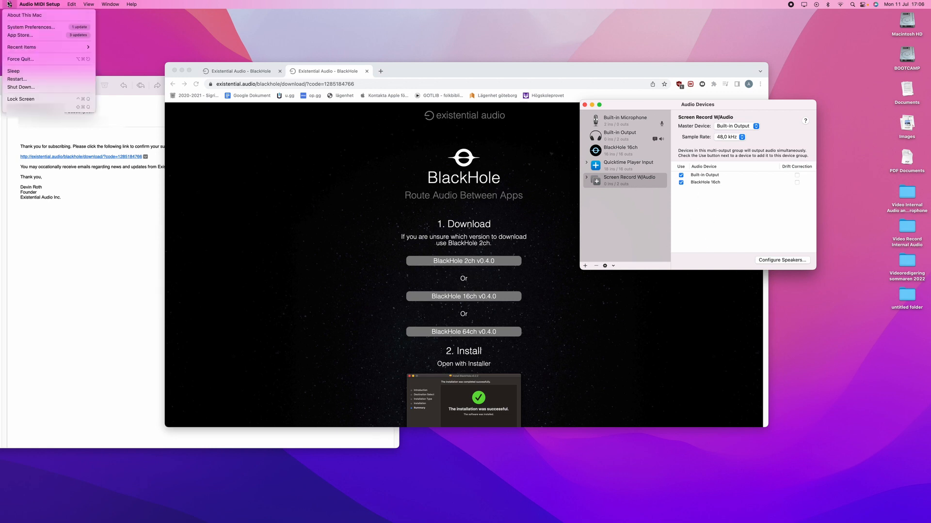
mouse_move(28, 35)
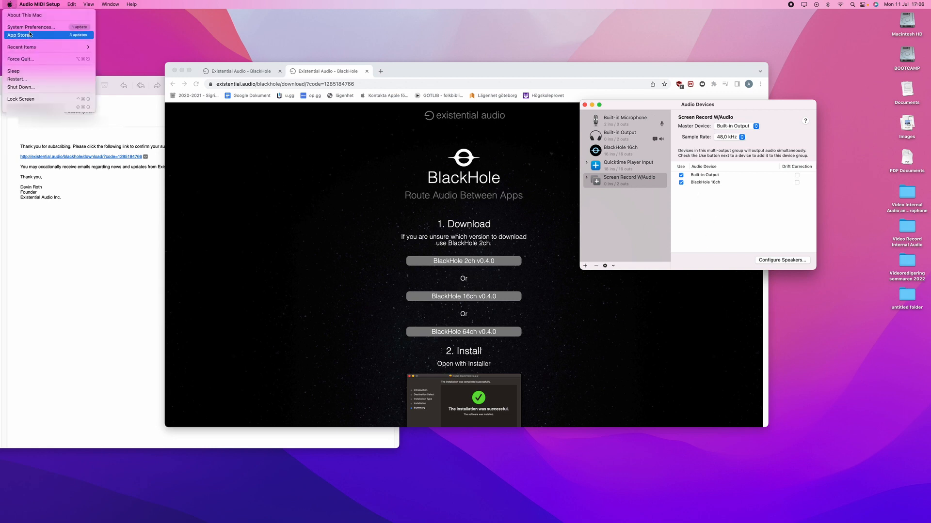
left_click(31, 28)
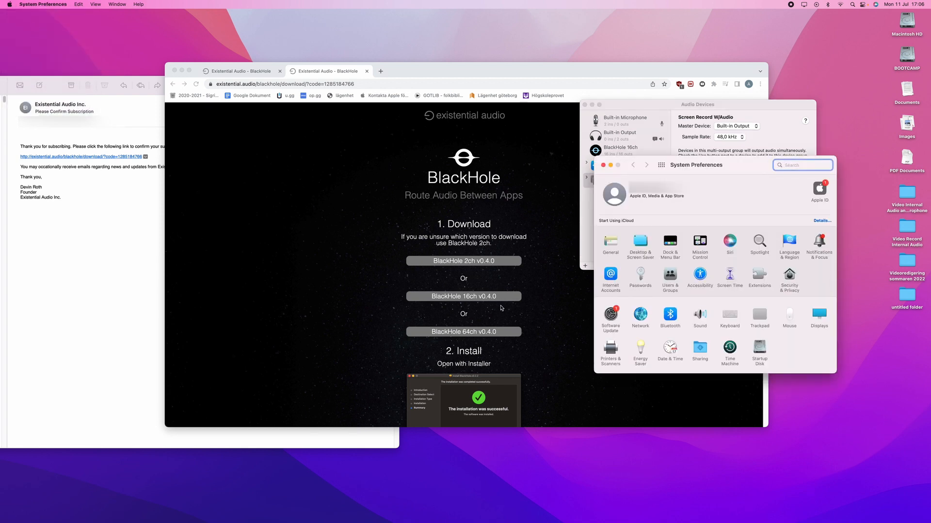
left_click(699, 313)
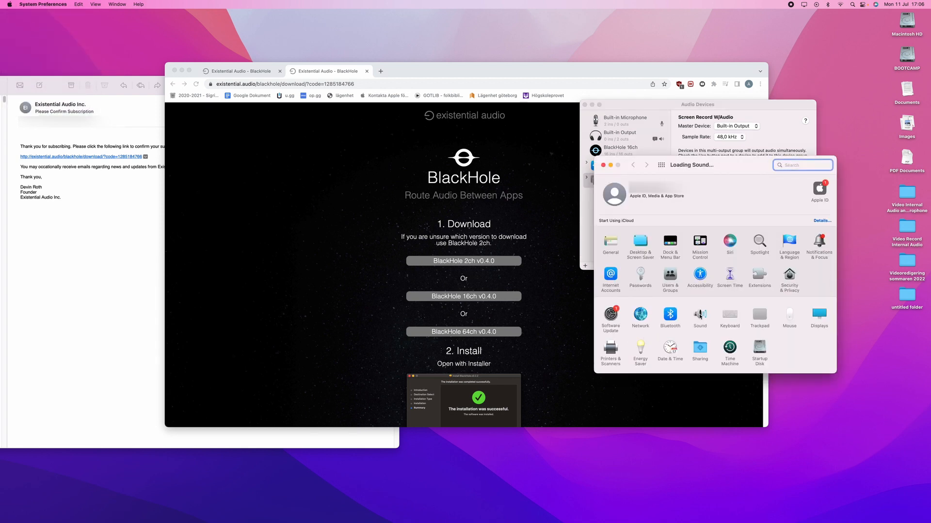
left_click(699, 315)
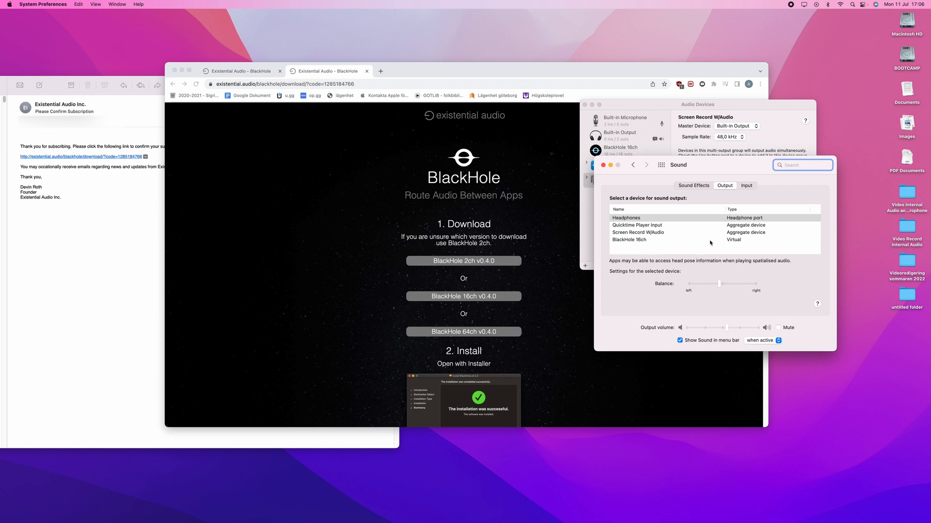
Step: Select Screen Record W/Audio as the sound output, toggling against Headphones to compare
left_click(625, 218)
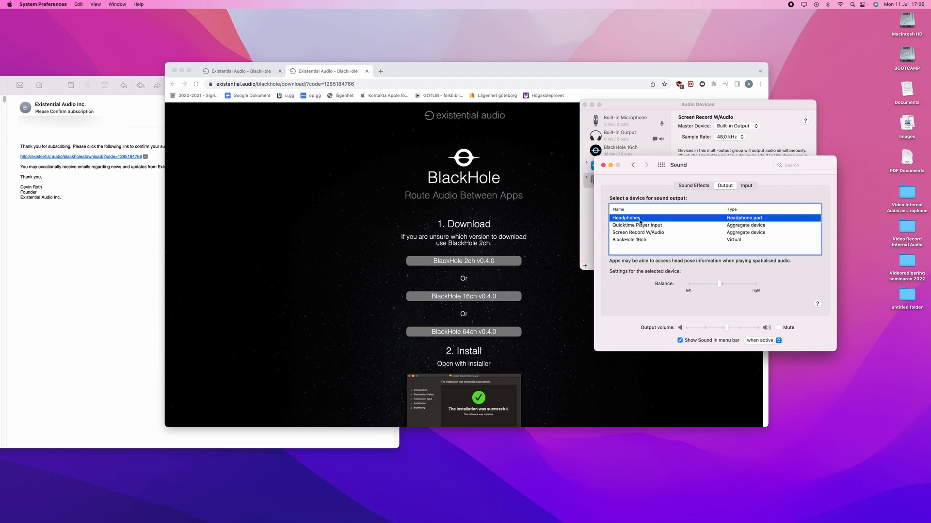
mouse_move(654, 237)
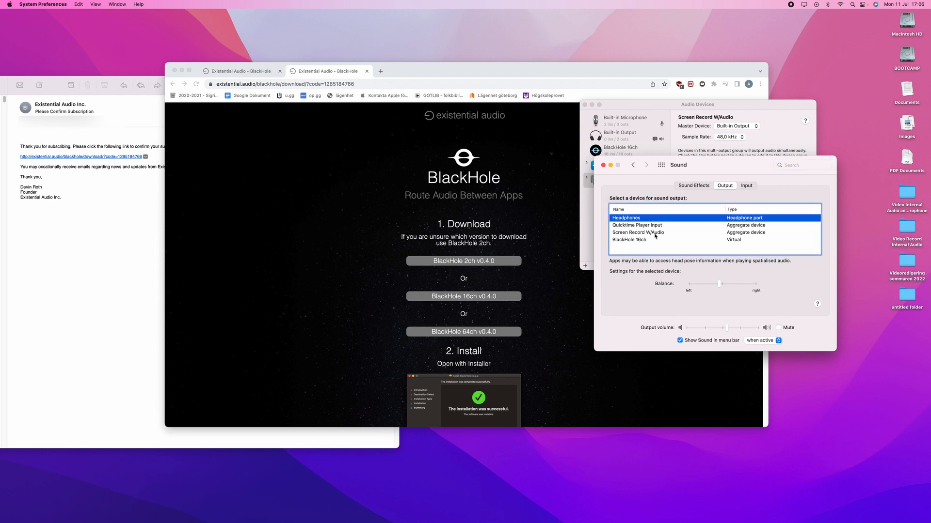
left_click(637, 232)
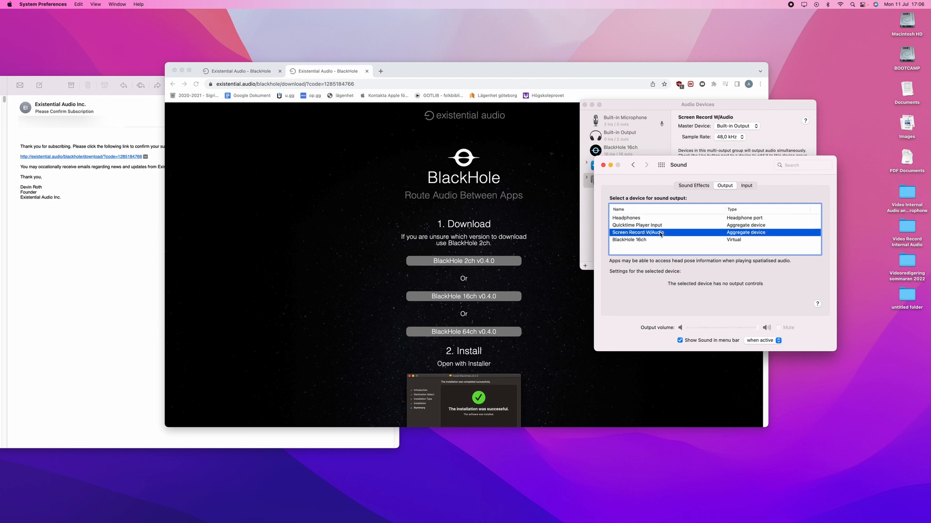
key("mute")
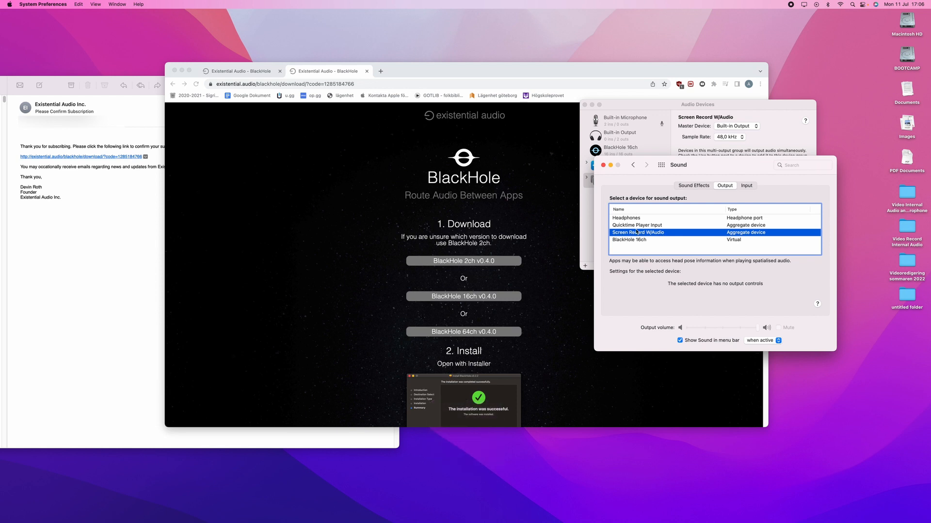
left_click(626, 218)
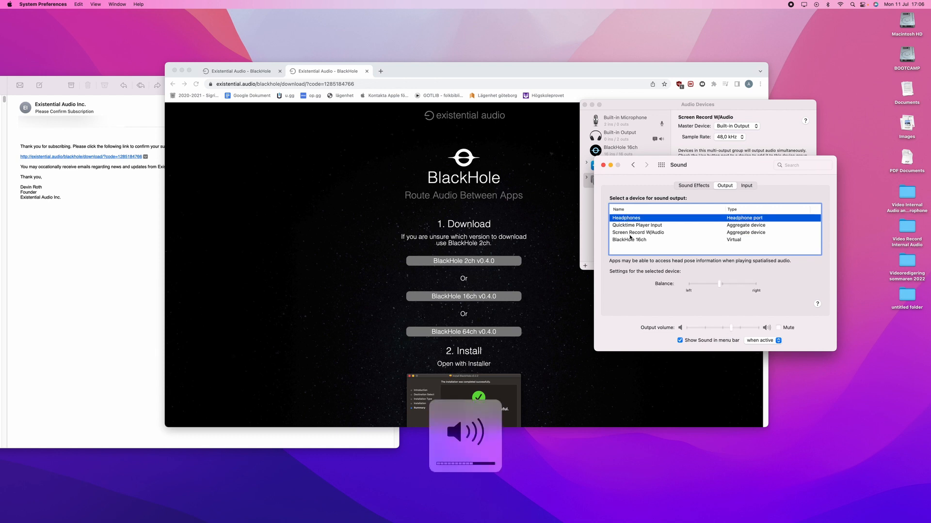
left_click(638, 232)
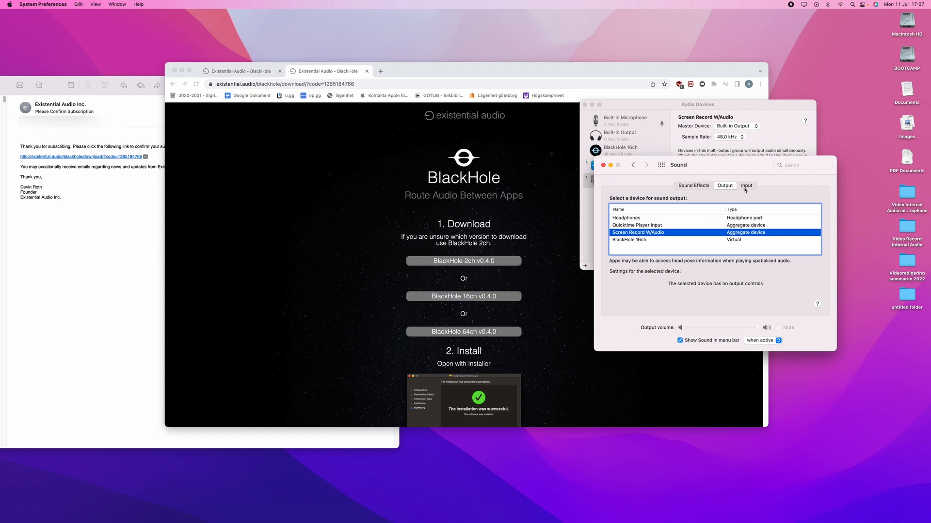
Step: Select BlackHole 16ch as the sound input device
left_click(746, 185)
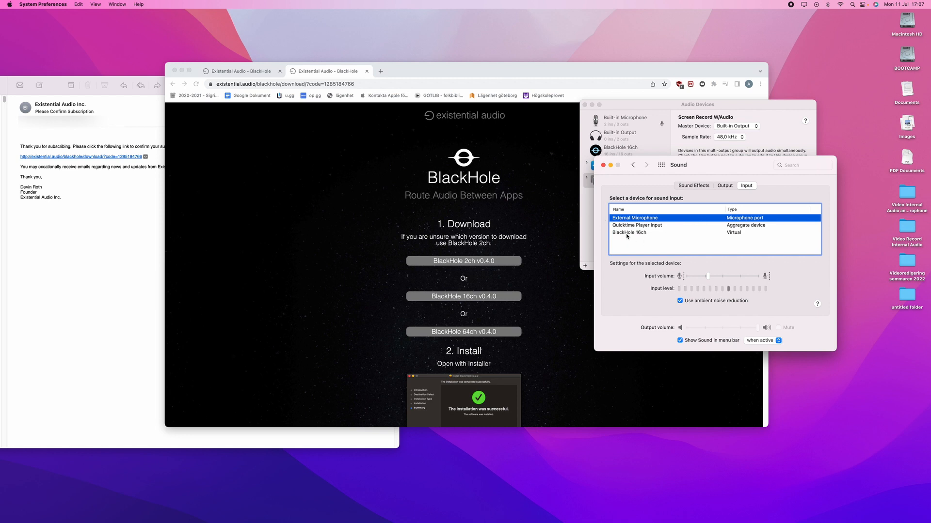
left_click(630, 232)
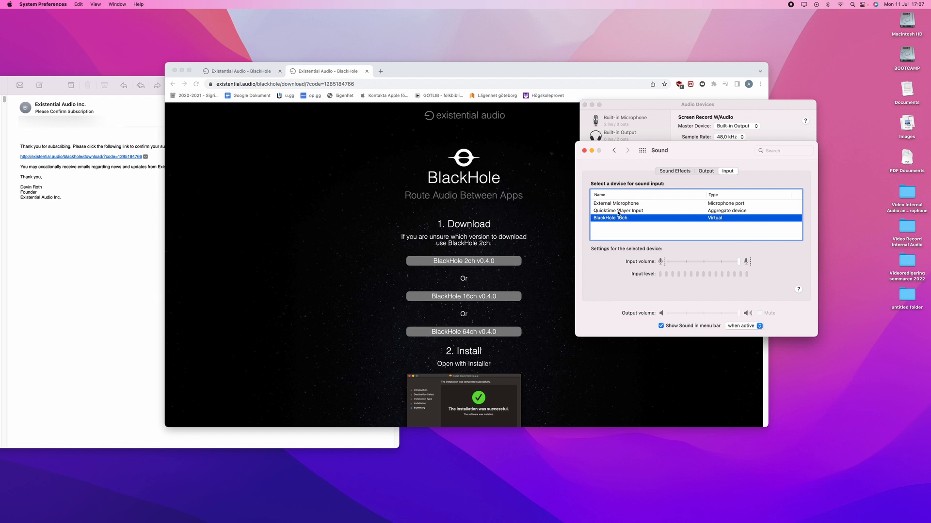
mouse_move(618, 214)
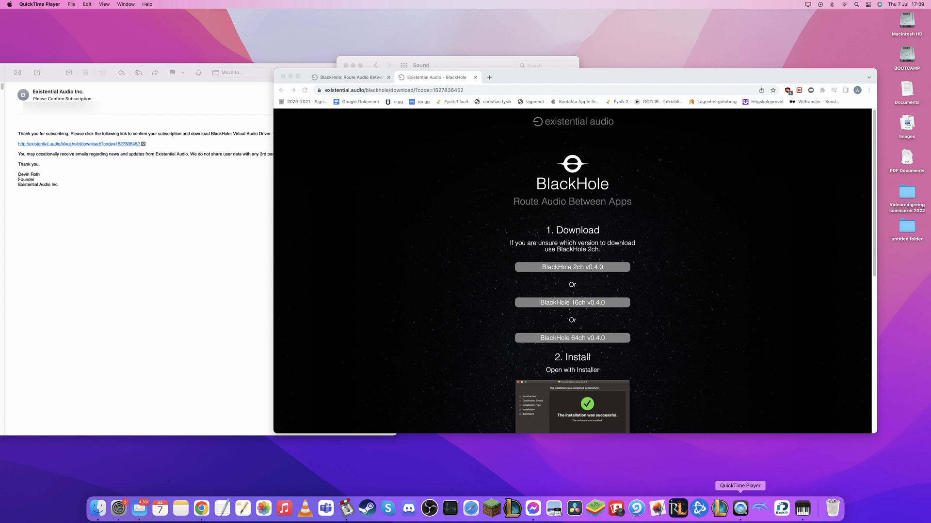
Step: Start a New Screen Recording from QuickTime Player's Dock menu
right_click(740, 509)
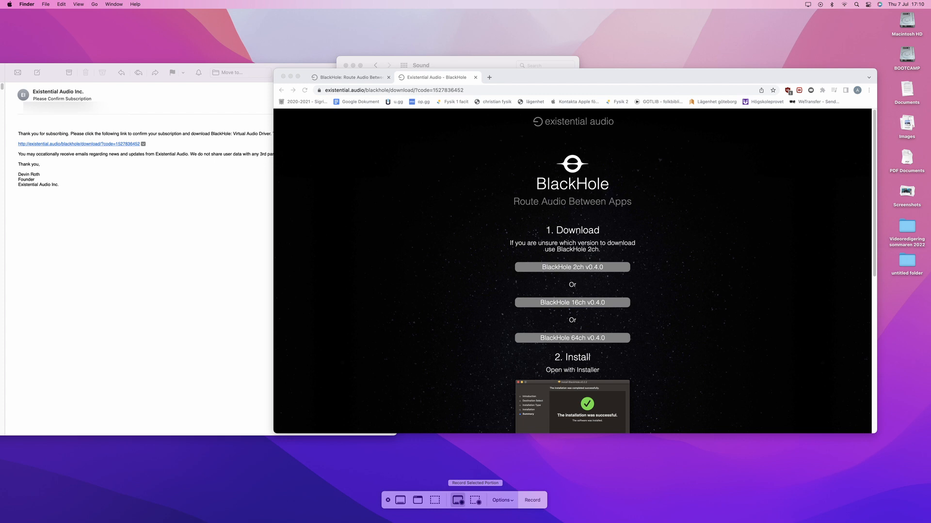
Step: Show the recording's Save to, Timer and Microphone options, including BlackHole 16ch
left_click(501, 500)
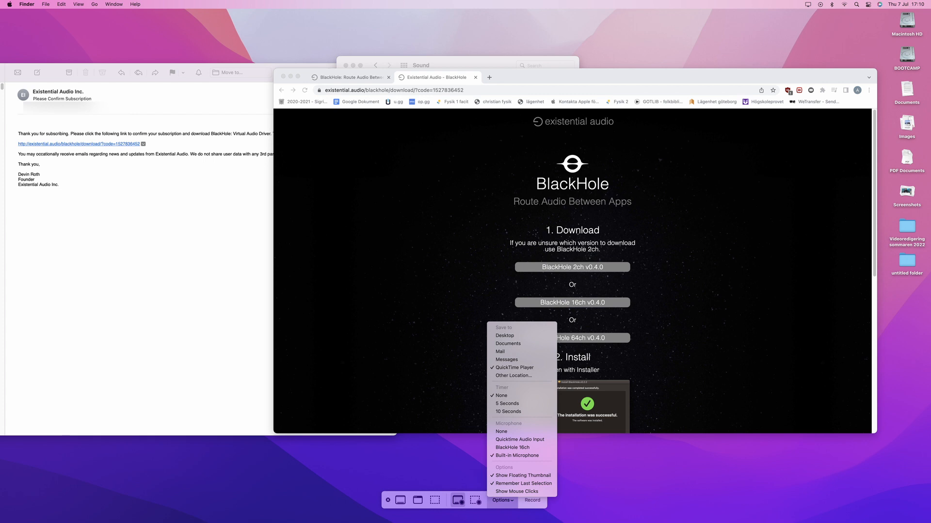
mouse_move(521, 439)
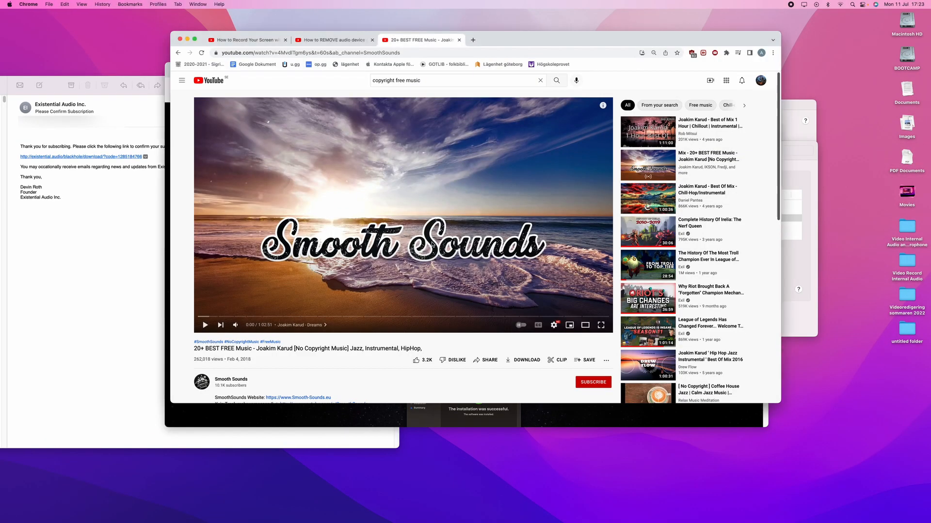
Step: Play the Joakim Karud copyright-free music mix on YouTube
left_click(204, 326)
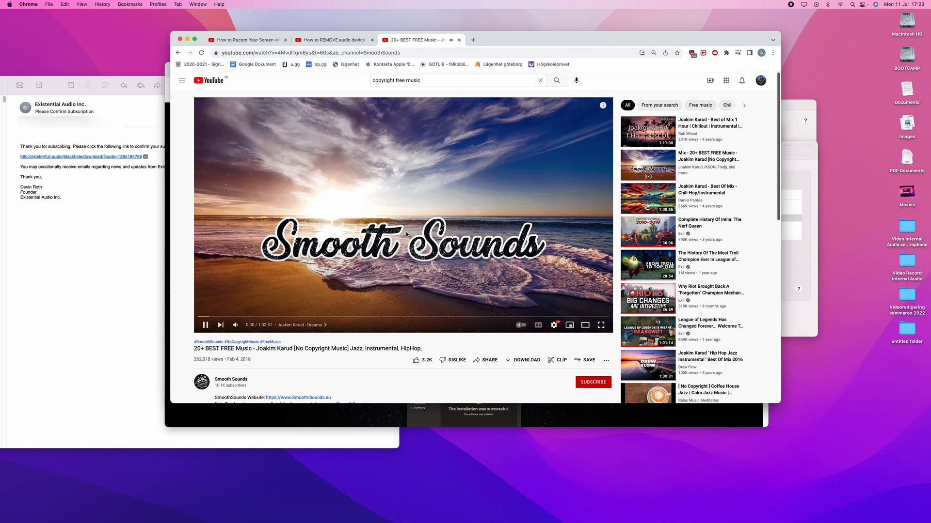